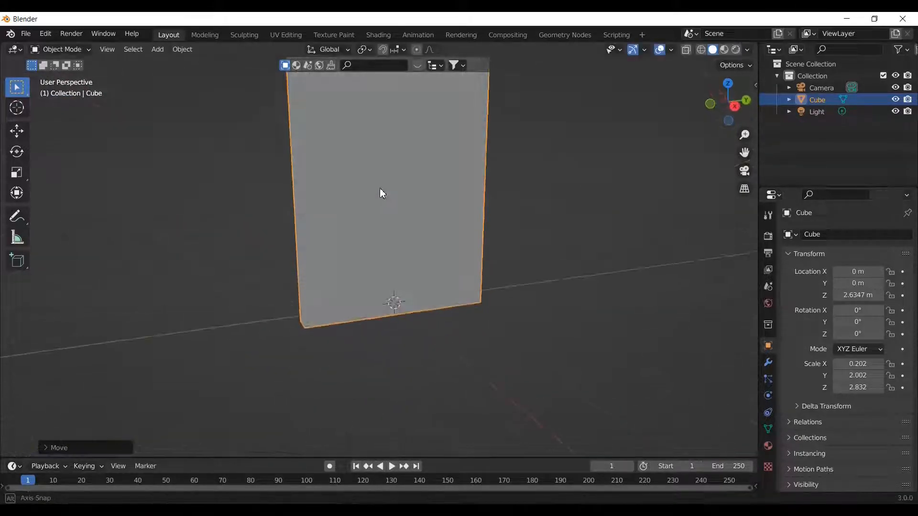
- Inset the slab's front face in Edit Mode to form a narrow frame border
key(Tab)
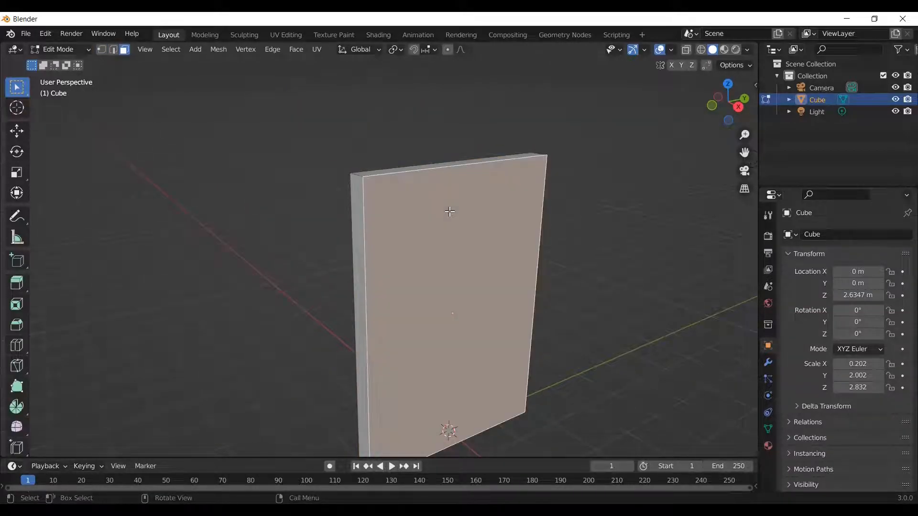
key(i)
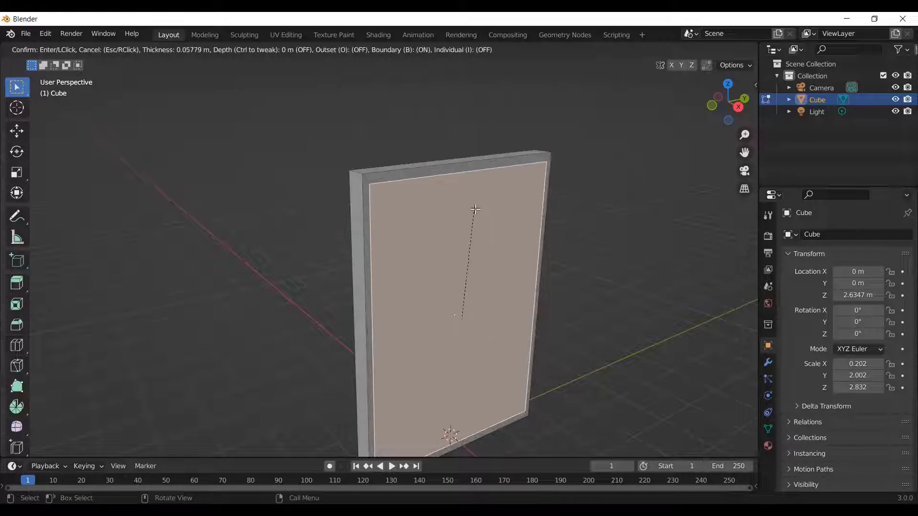
click(474, 209)
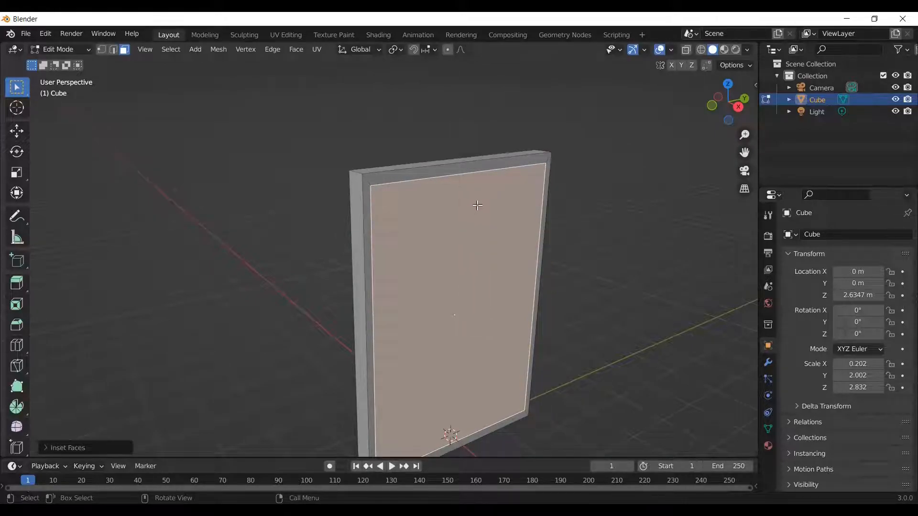
key(Tab)
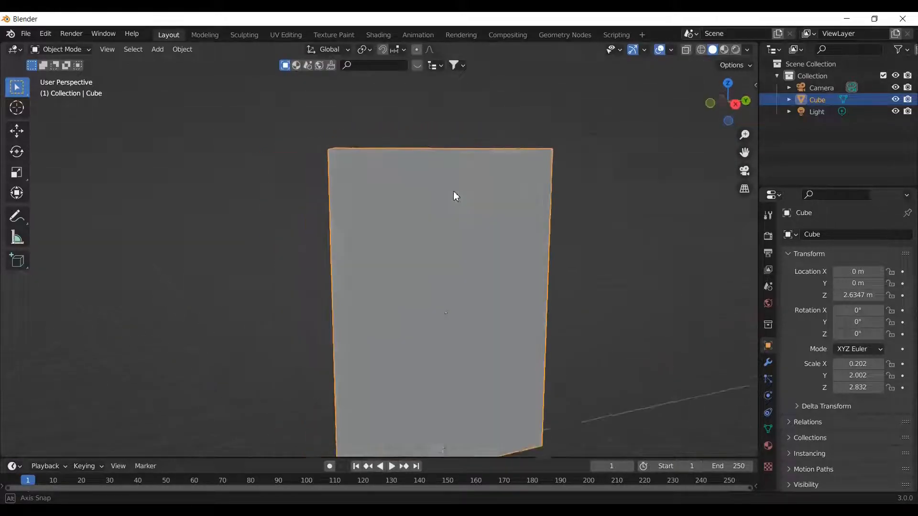
key(Tab)
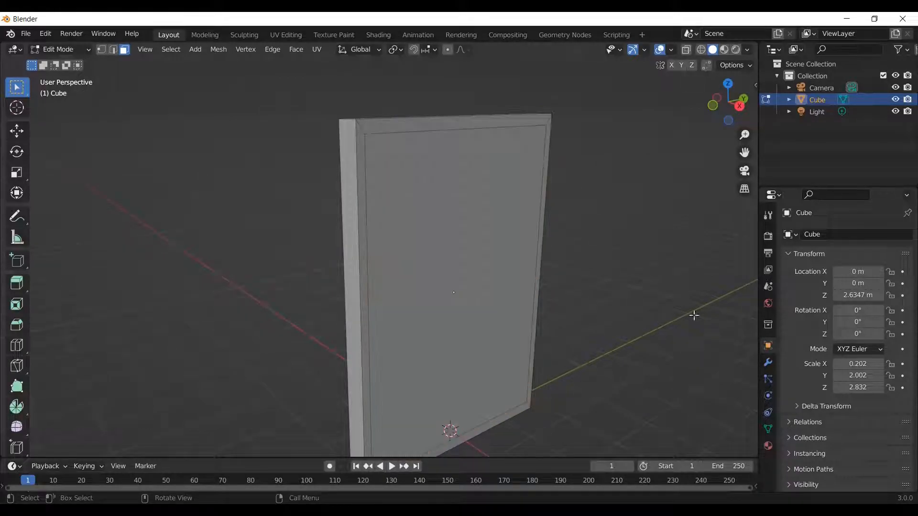
- Set the frame material's Base Color to golden brown
click(767, 303)
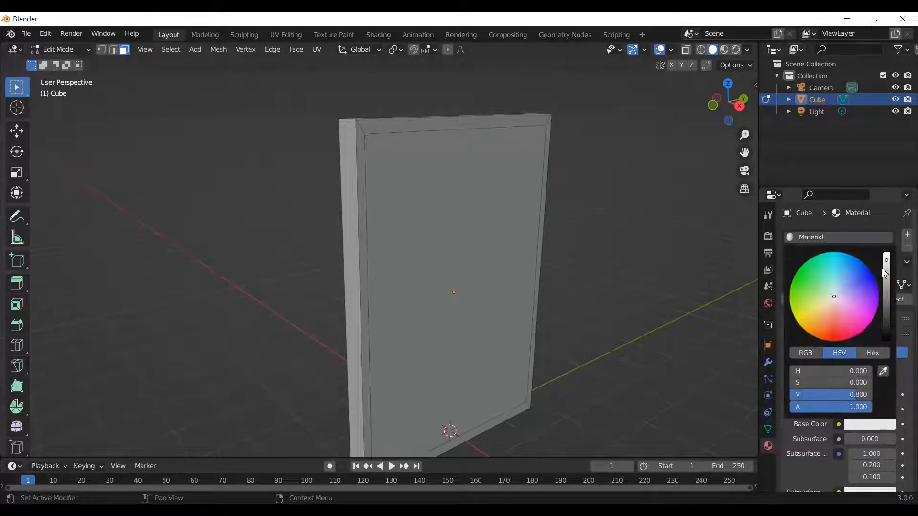
click(650, 223)
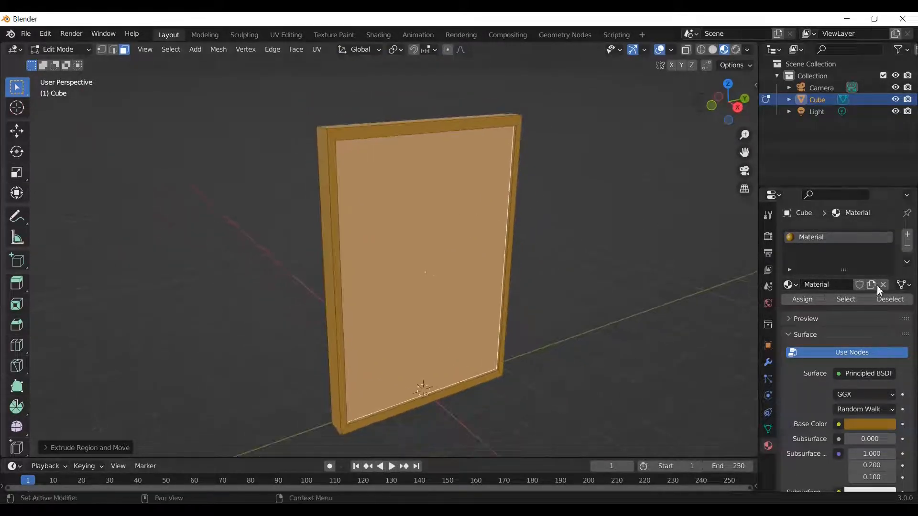
- Add a second material to the inner panel using Glass BSDF with IOR 1200
click(883, 285)
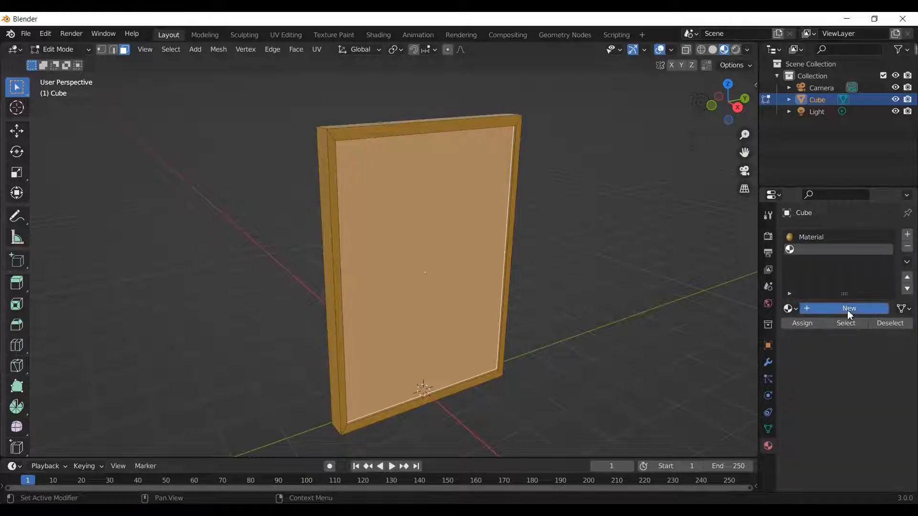
click(848, 309)
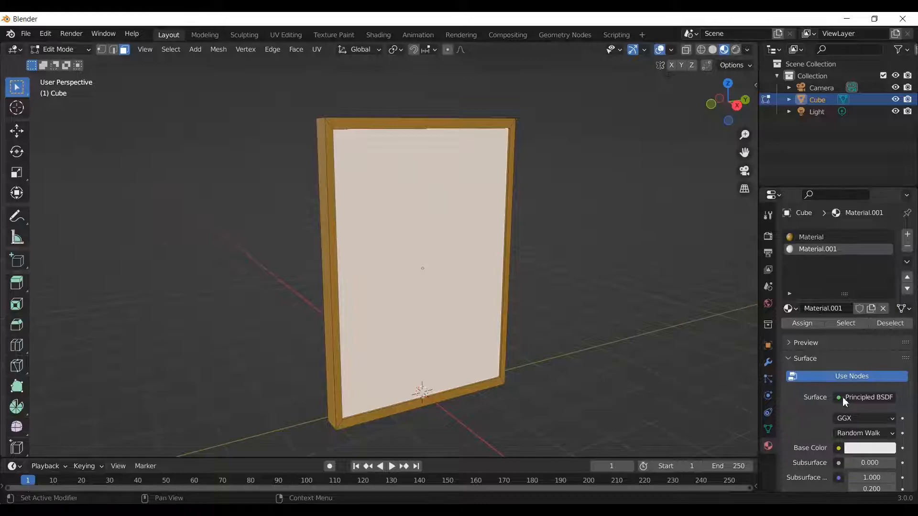
click(868, 397)
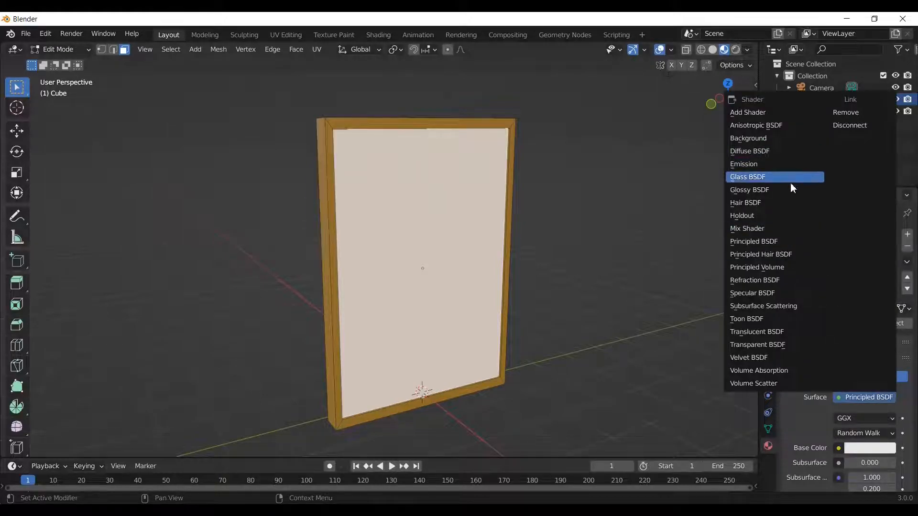
click(748, 177)
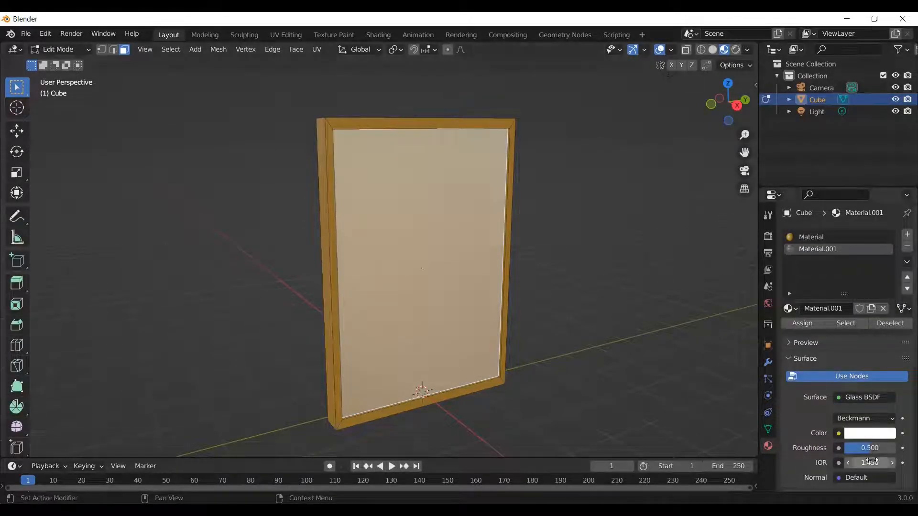
click(865, 418)
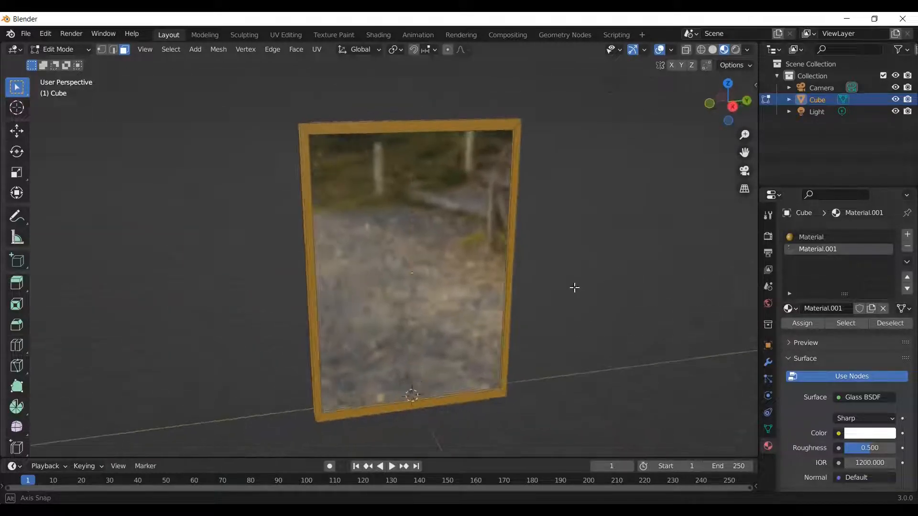
key(Tab)
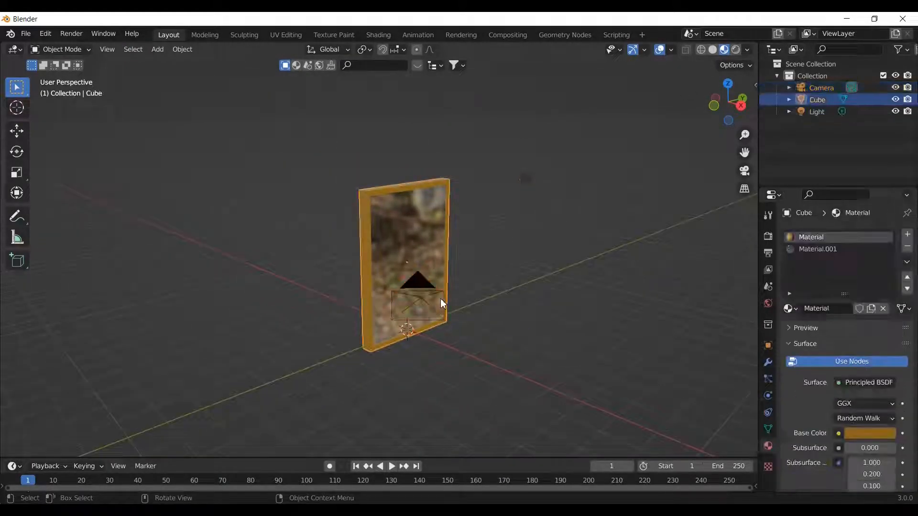
- Delete the camera and add a new cube to the scene
click(156, 49)
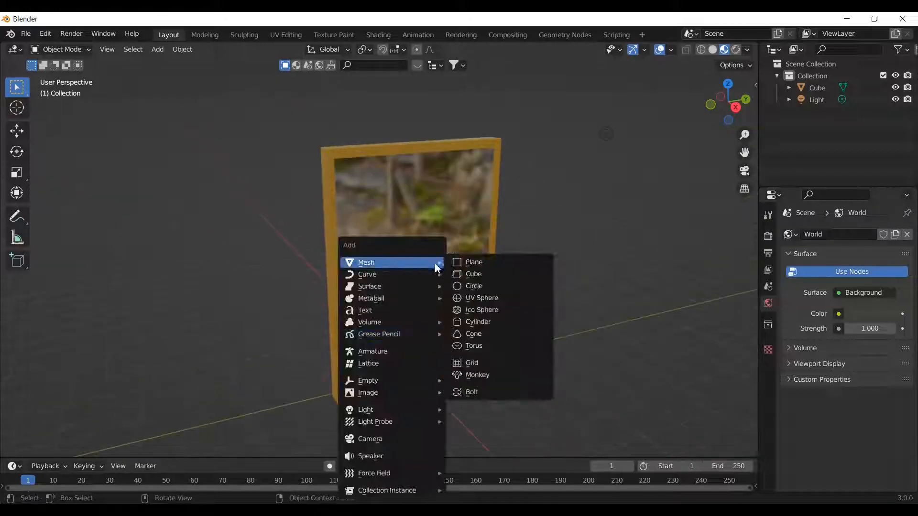
click(482, 310)
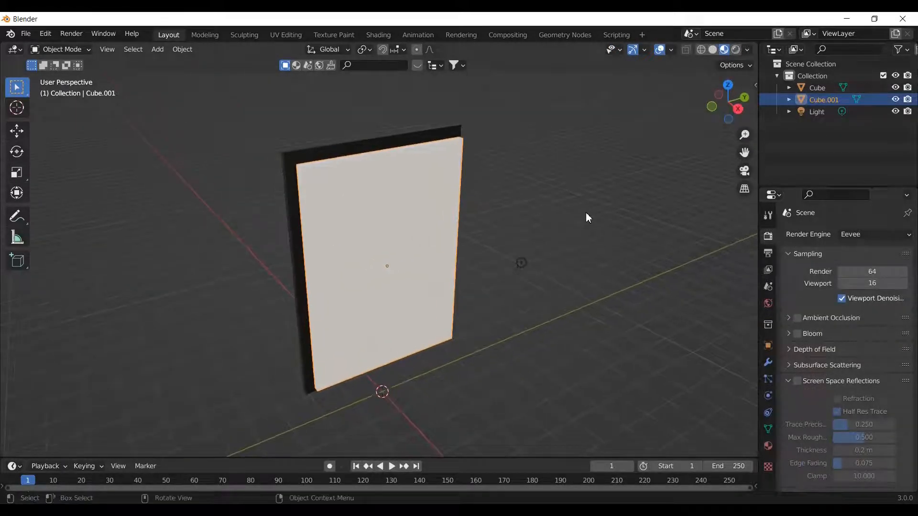
- Give the new white slab a new material with Metallic about 0.229
click(565, 316)
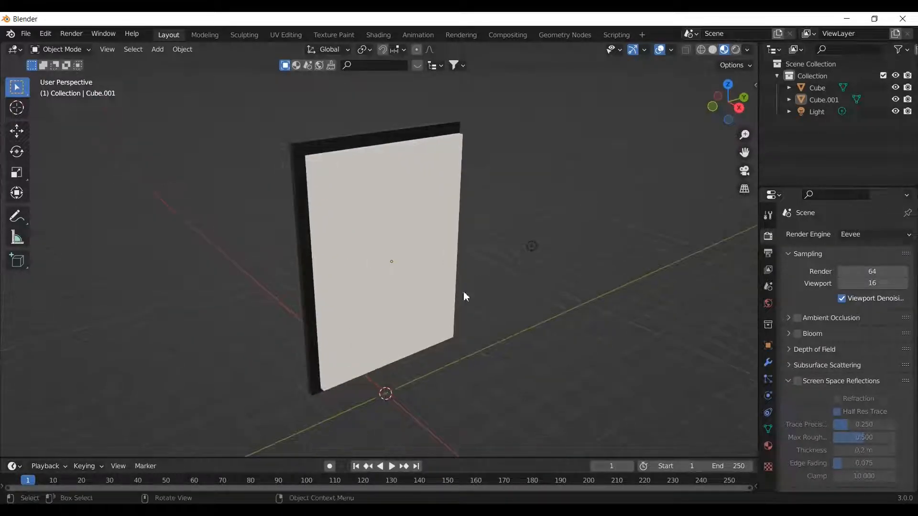
click(391, 261)
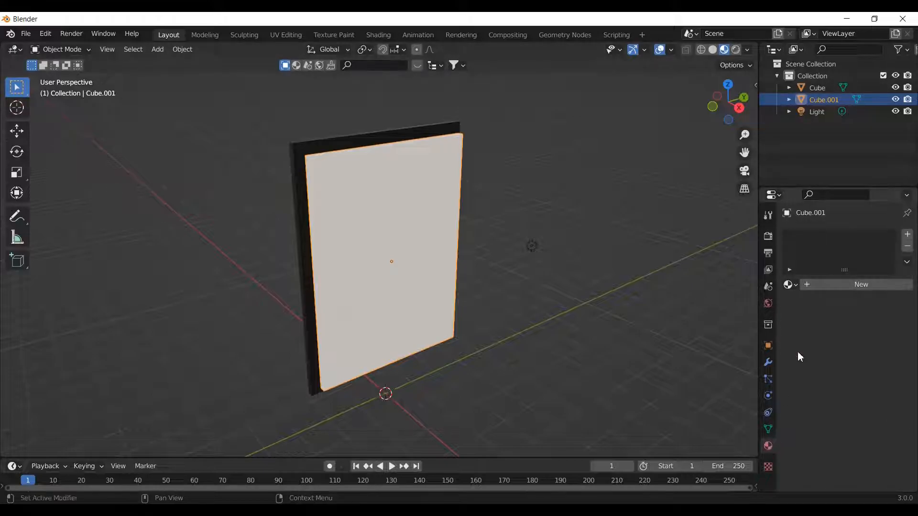
click(861, 285)
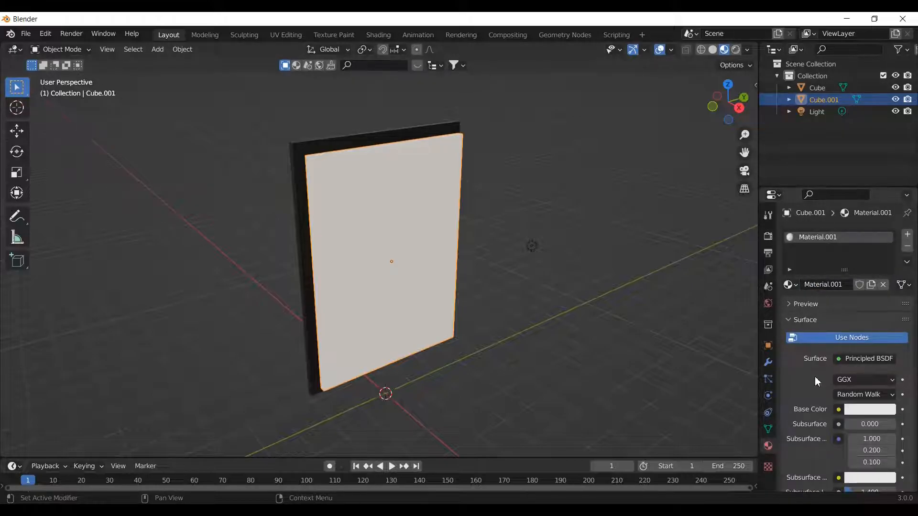
scroll(down, 3)
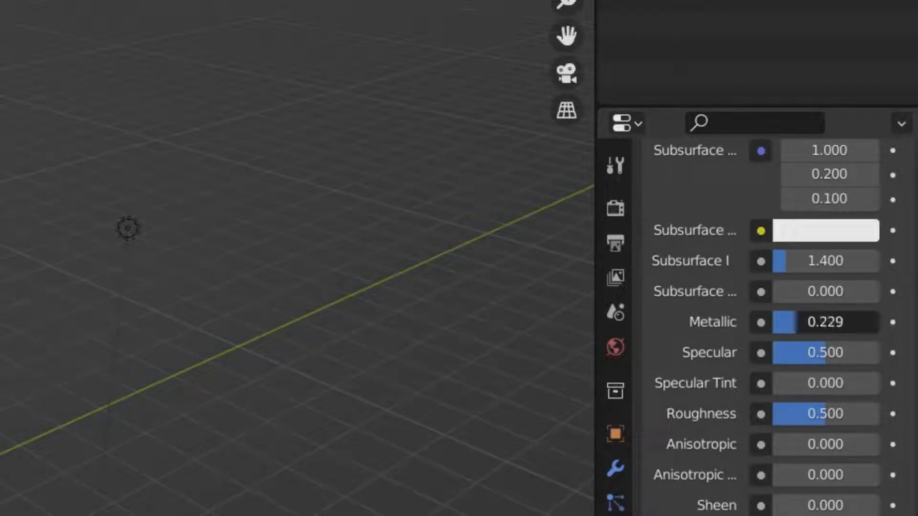
drag(790, 322, 860, 321)
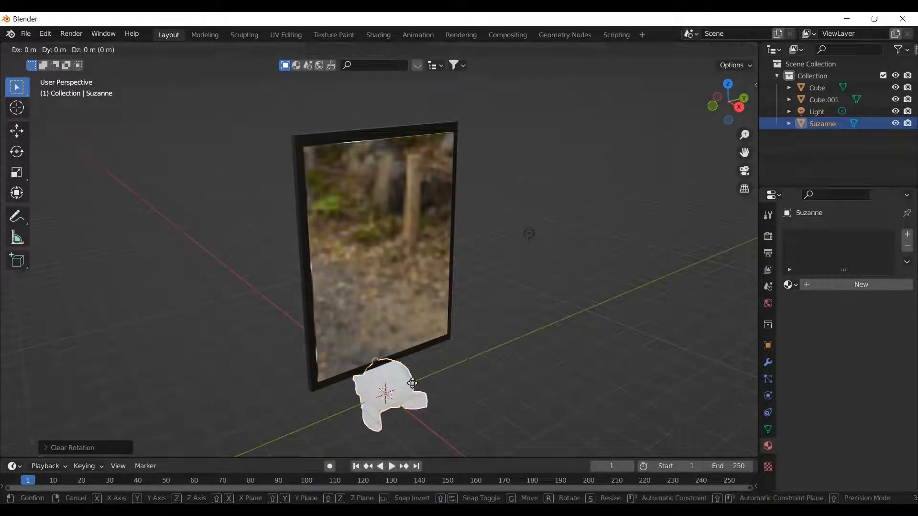
- Lift the monkey head up and position it in front of the mirror
drag(386, 399, 433, 281)
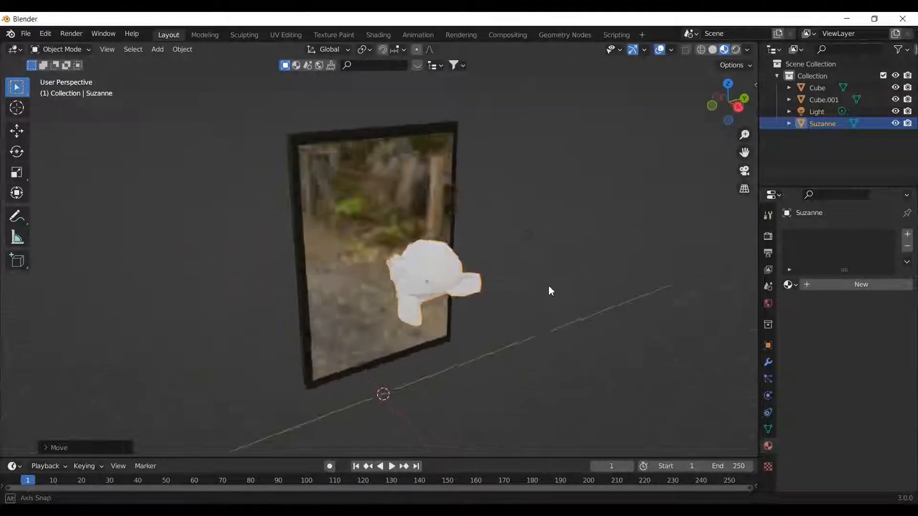
key(r)
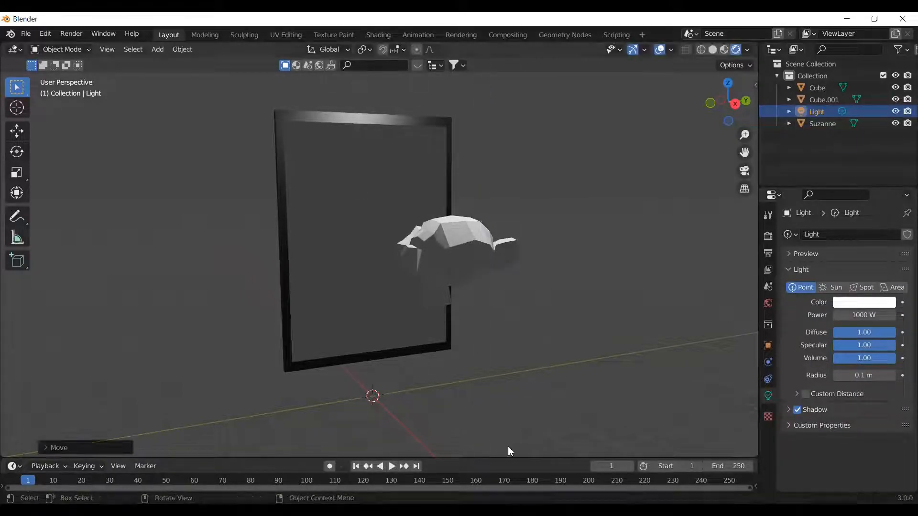
- With Cube.001 selected, enable Screen Space Reflections, Refraction, Ambient Occlusion and Bloom
click(864, 315)
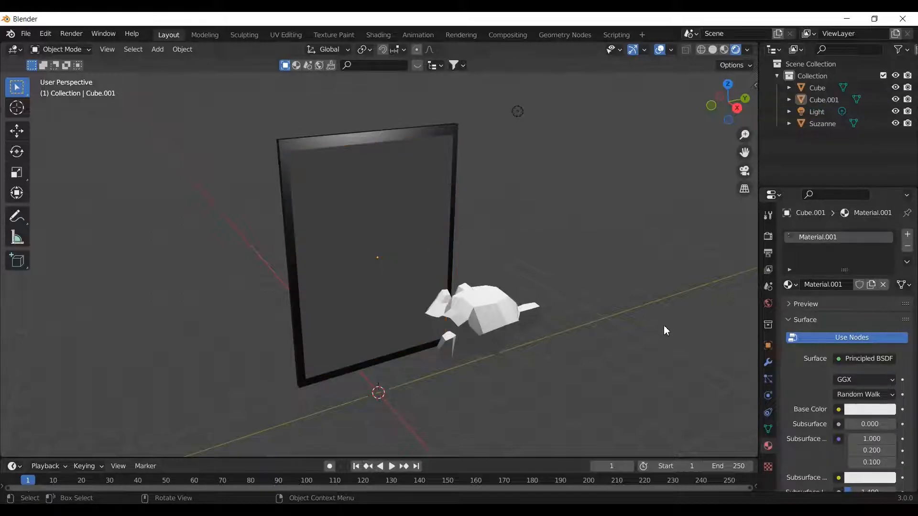
click(768, 237)
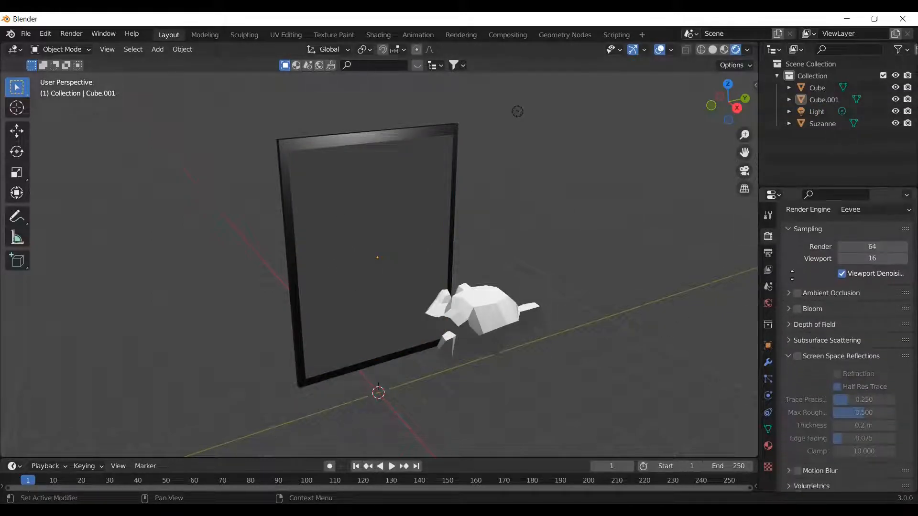
scroll(down, 3)
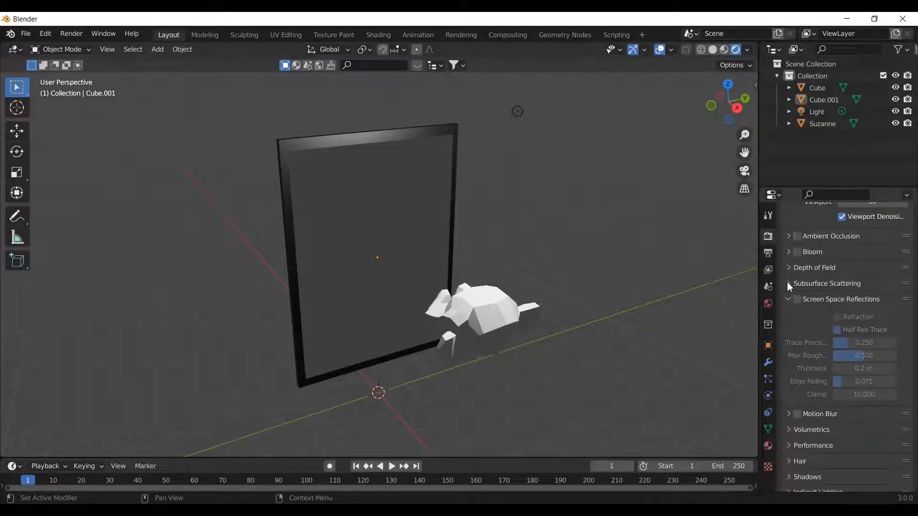
click(796, 299)
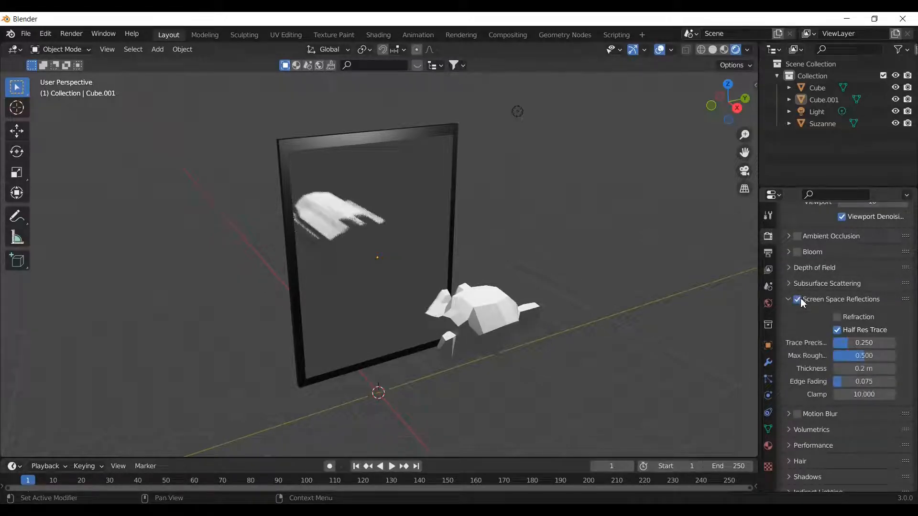
mouse_move(838, 317)
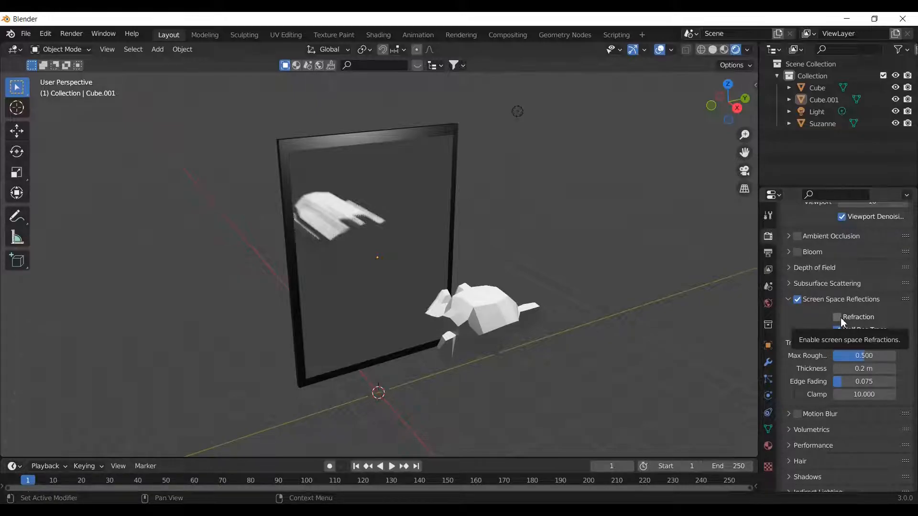
click(838, 316)
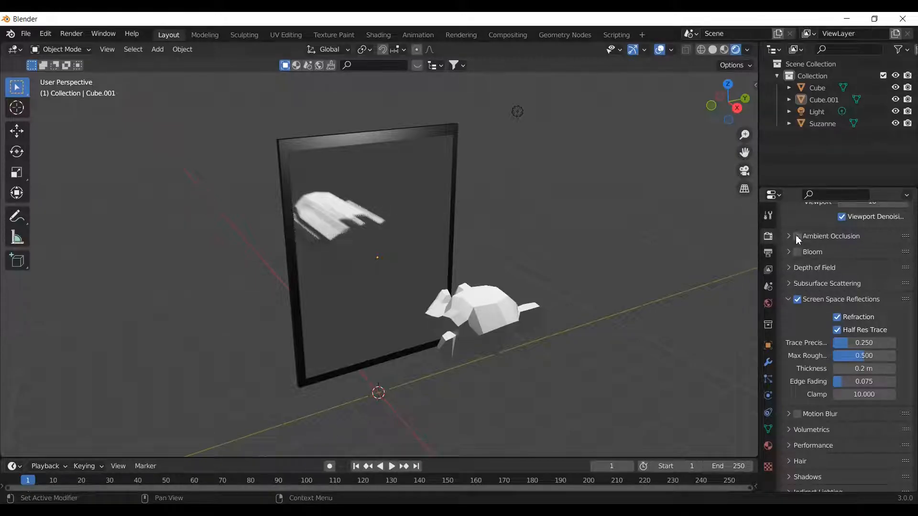
click(796, 236)
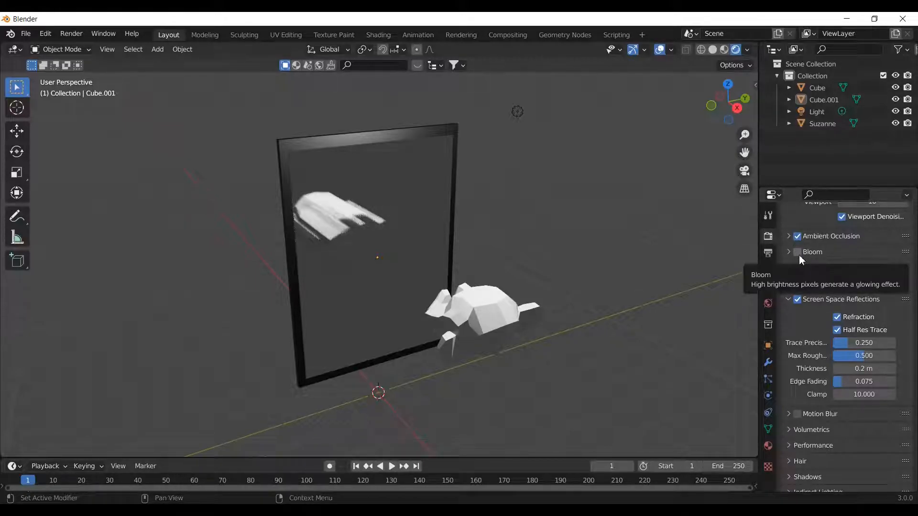
click(797, 252)
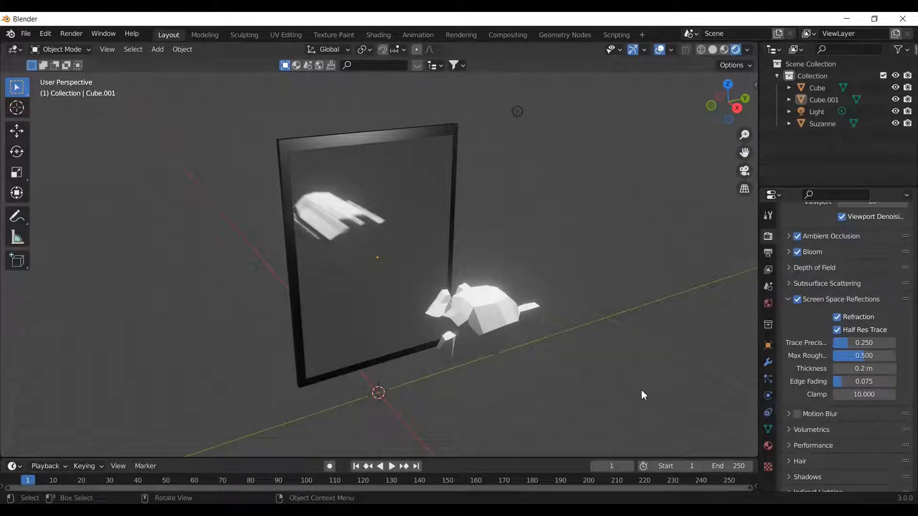
mouse_move(587, 383)
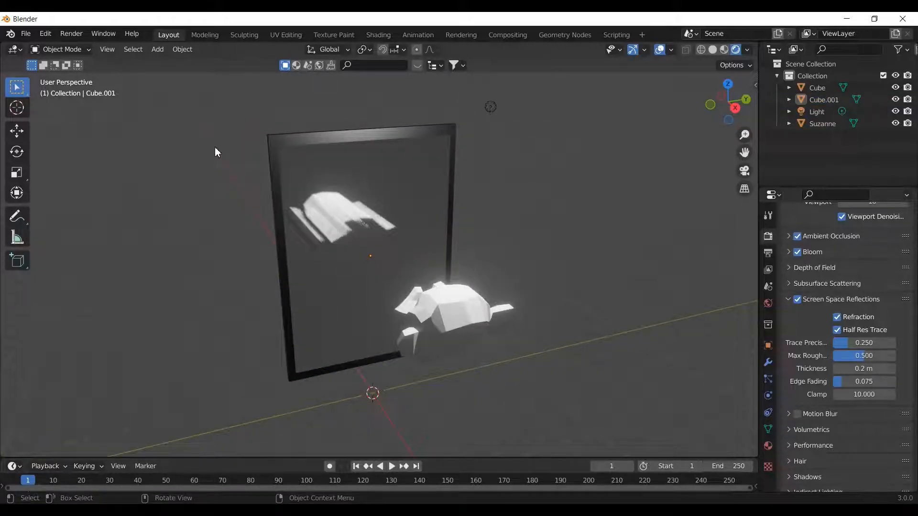
- Add a Reflection Plane light probe, rotate it upright and slide it onto the mirror
click(157, 49)
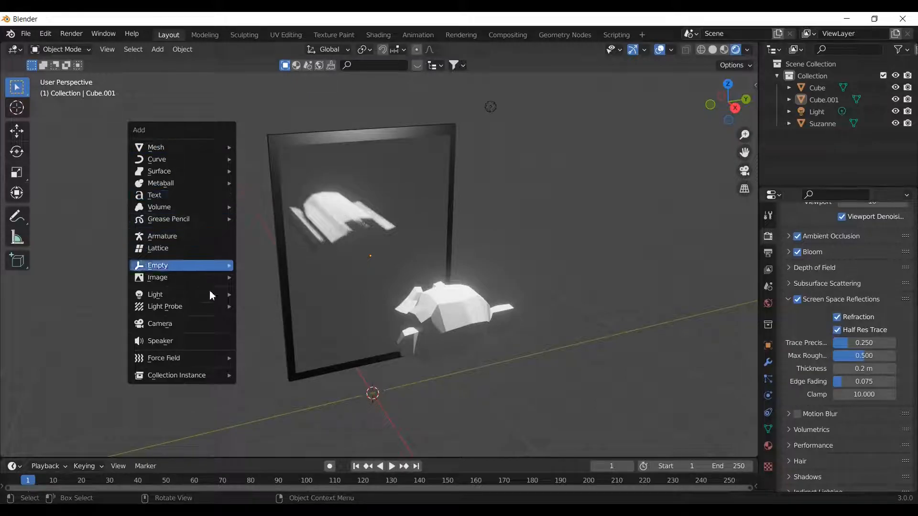
mouse_move(165, 306)
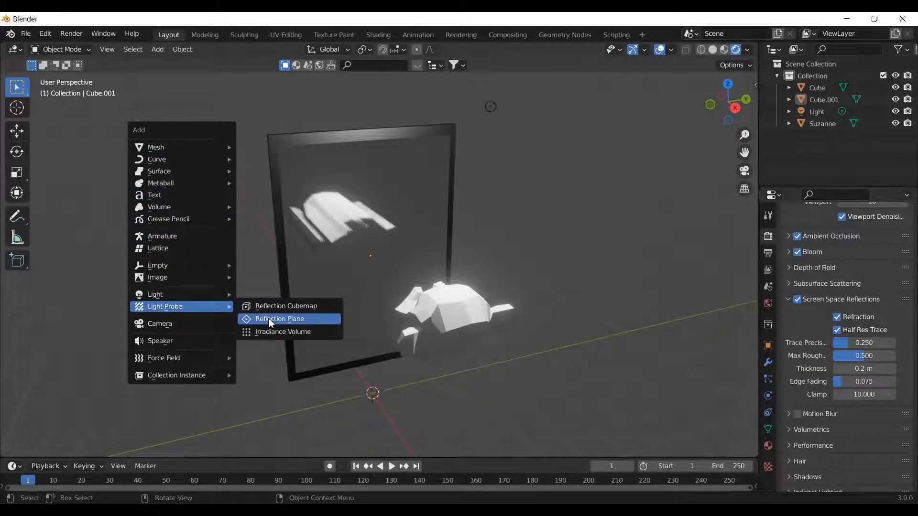
click(279, 318)
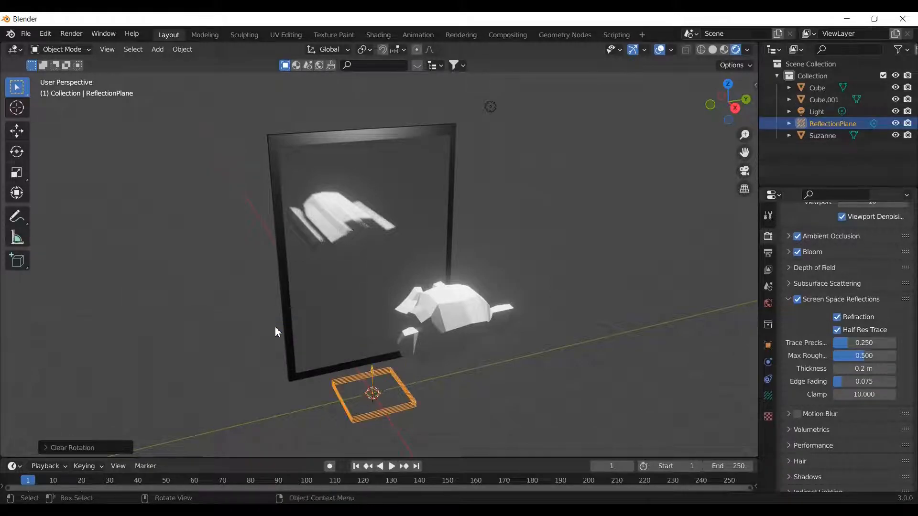
key(r)
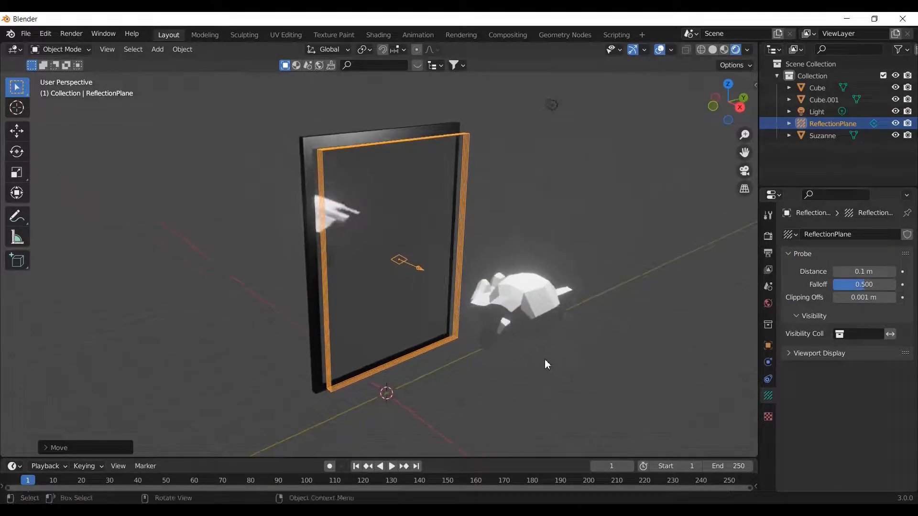
key(g)
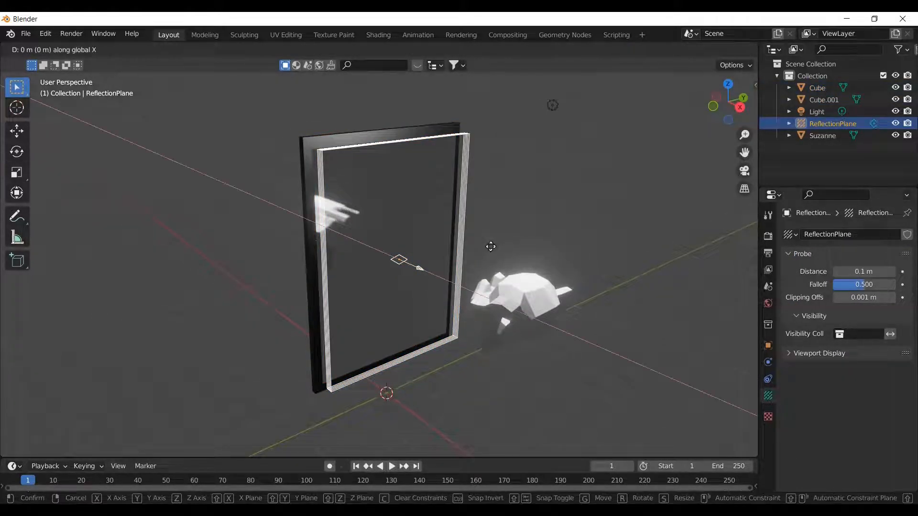